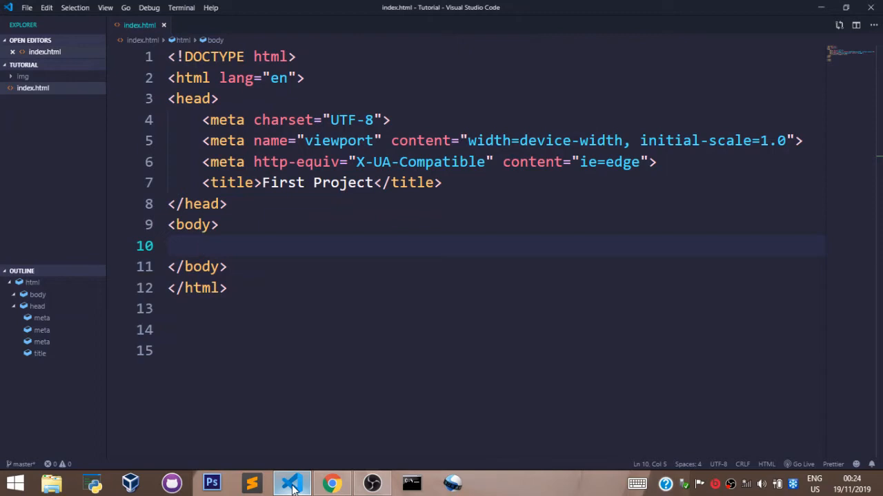
Insert an empty <form></form> element inside the body
{"action": "type", "text": "<form>"}
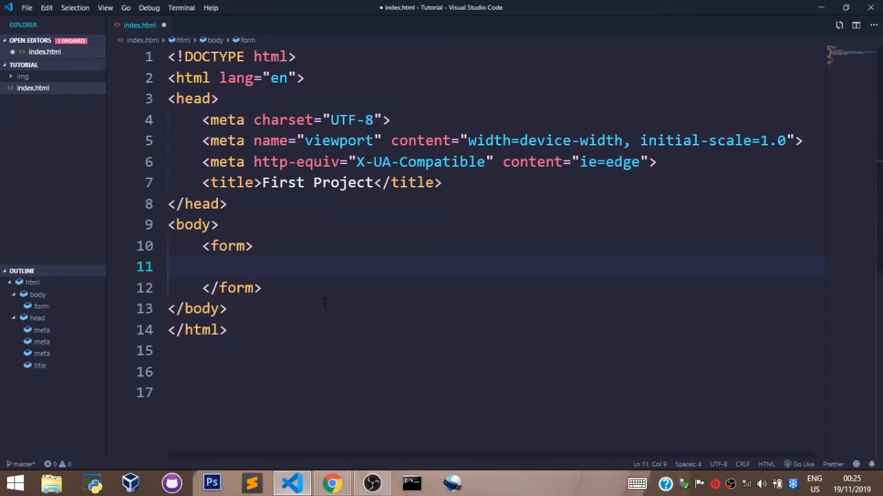
Add method="POST" to the form's opening tag and save index.html
{"action": "type", "text": "method=\""}
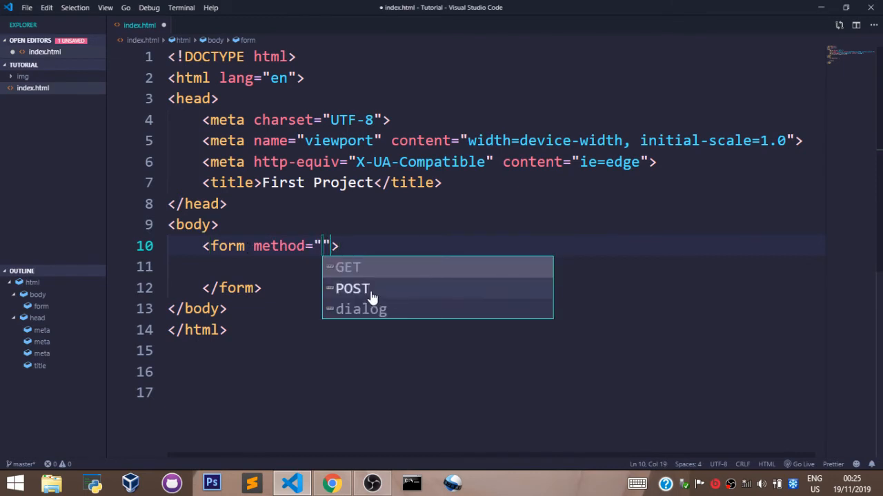
{"action": "left_click", "coordinate": [353, 288]}
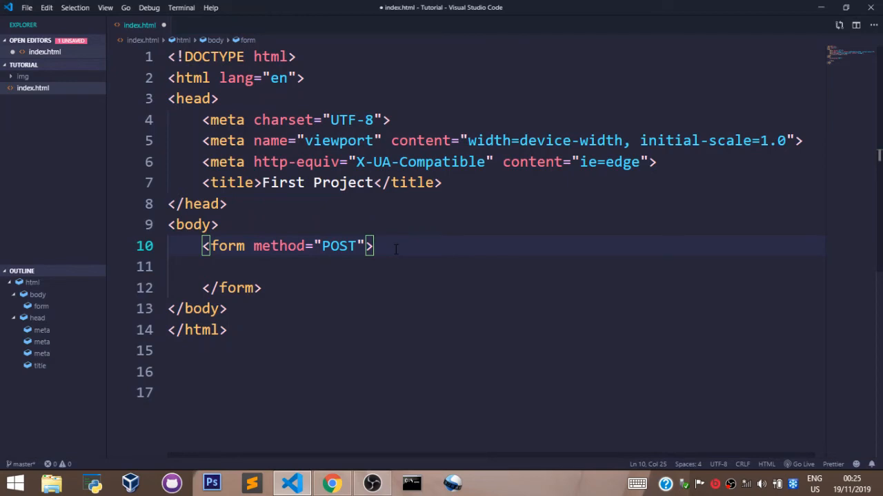
{"action": "key", "text": "ctrl+s"}
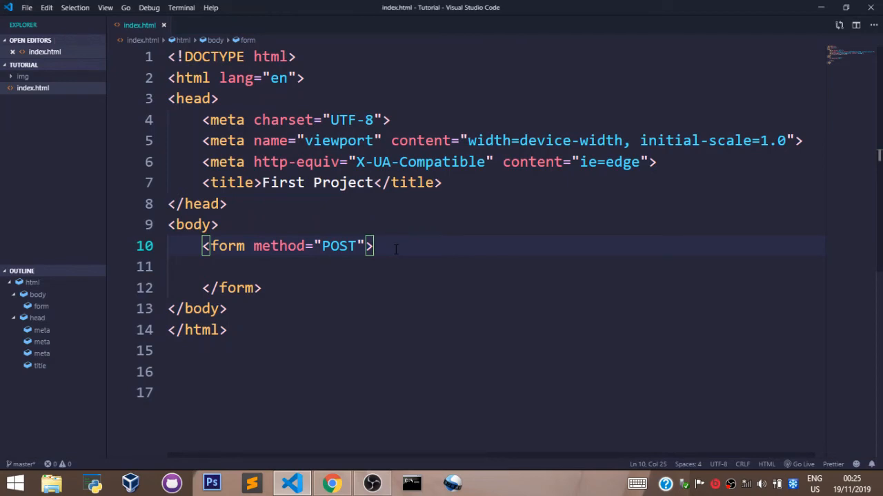